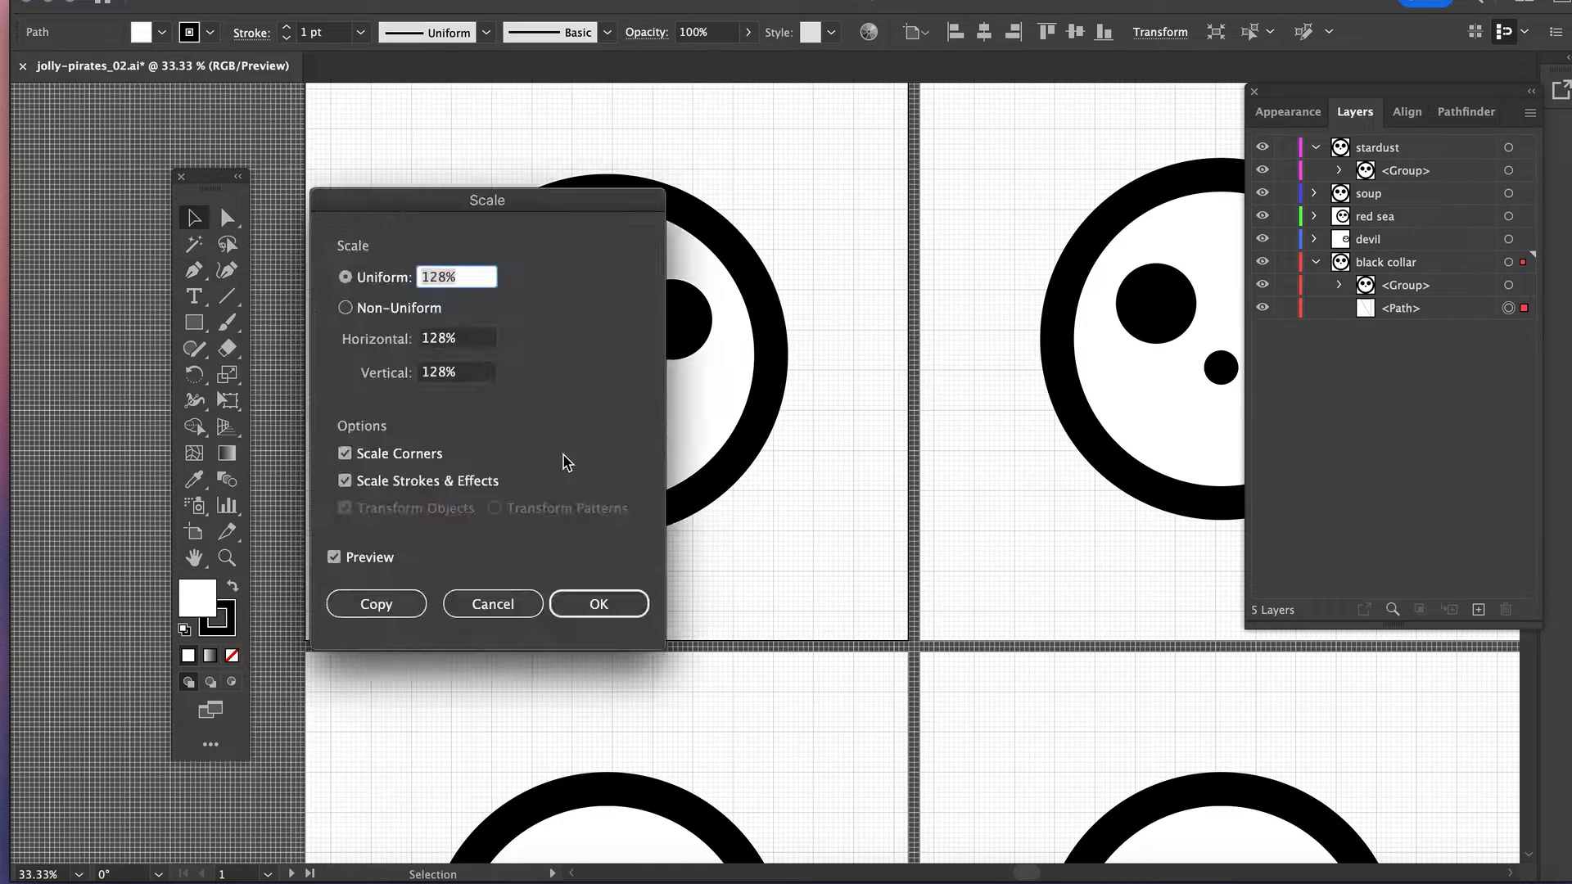
Scale the black collar skull's path uniformly to 128%.
left_click(597, 603)
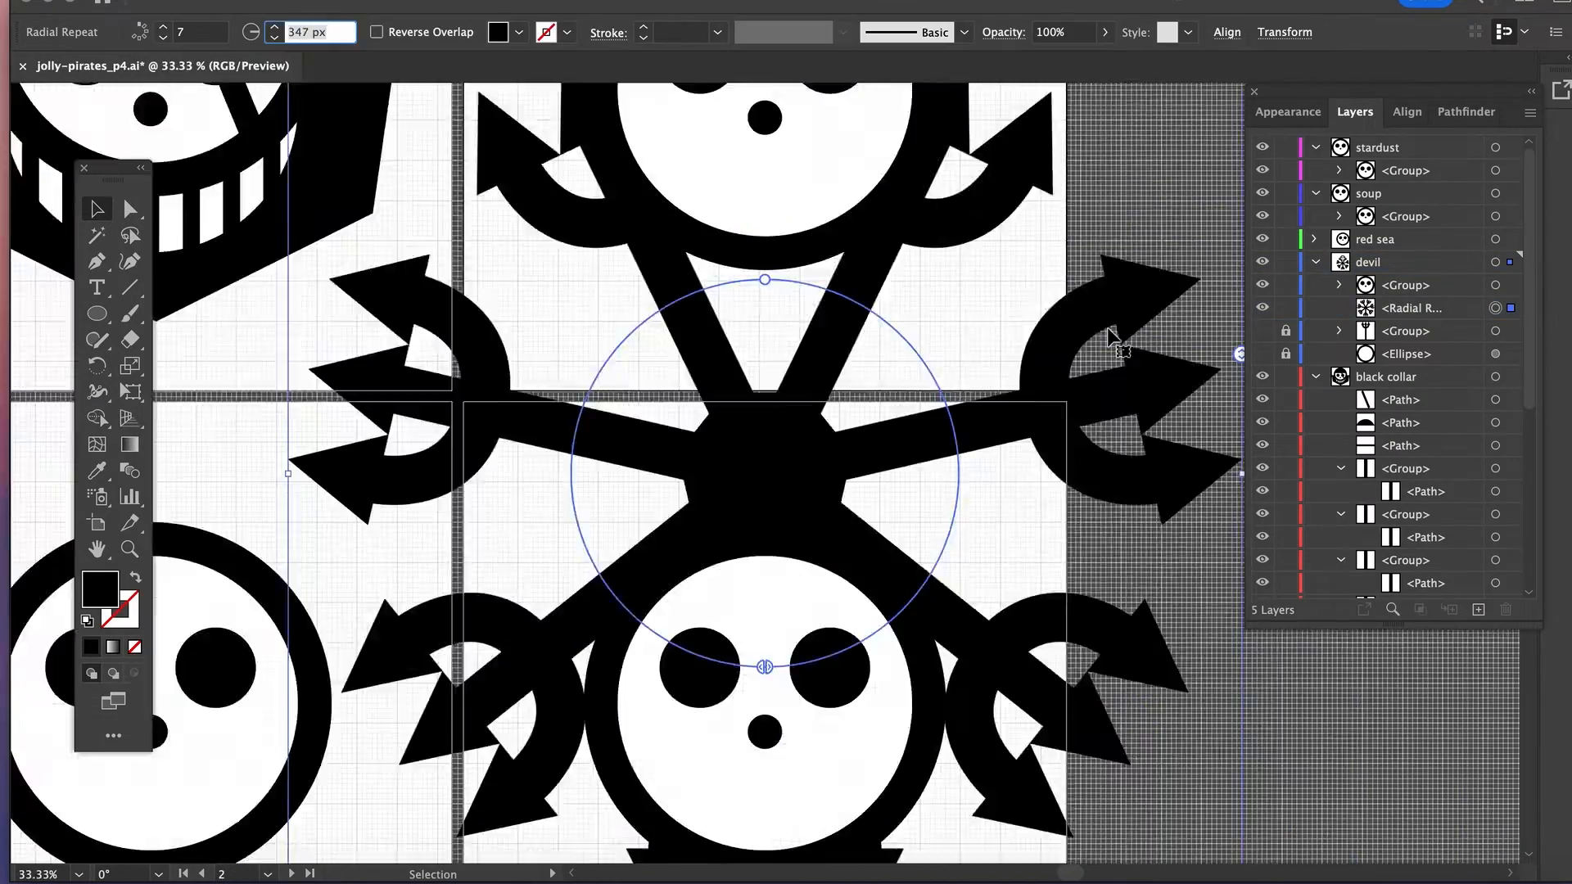
Radially repeat the black-and-red pitchfork around the devil skull and scale the horn to 75%.
left_click(163, 39)
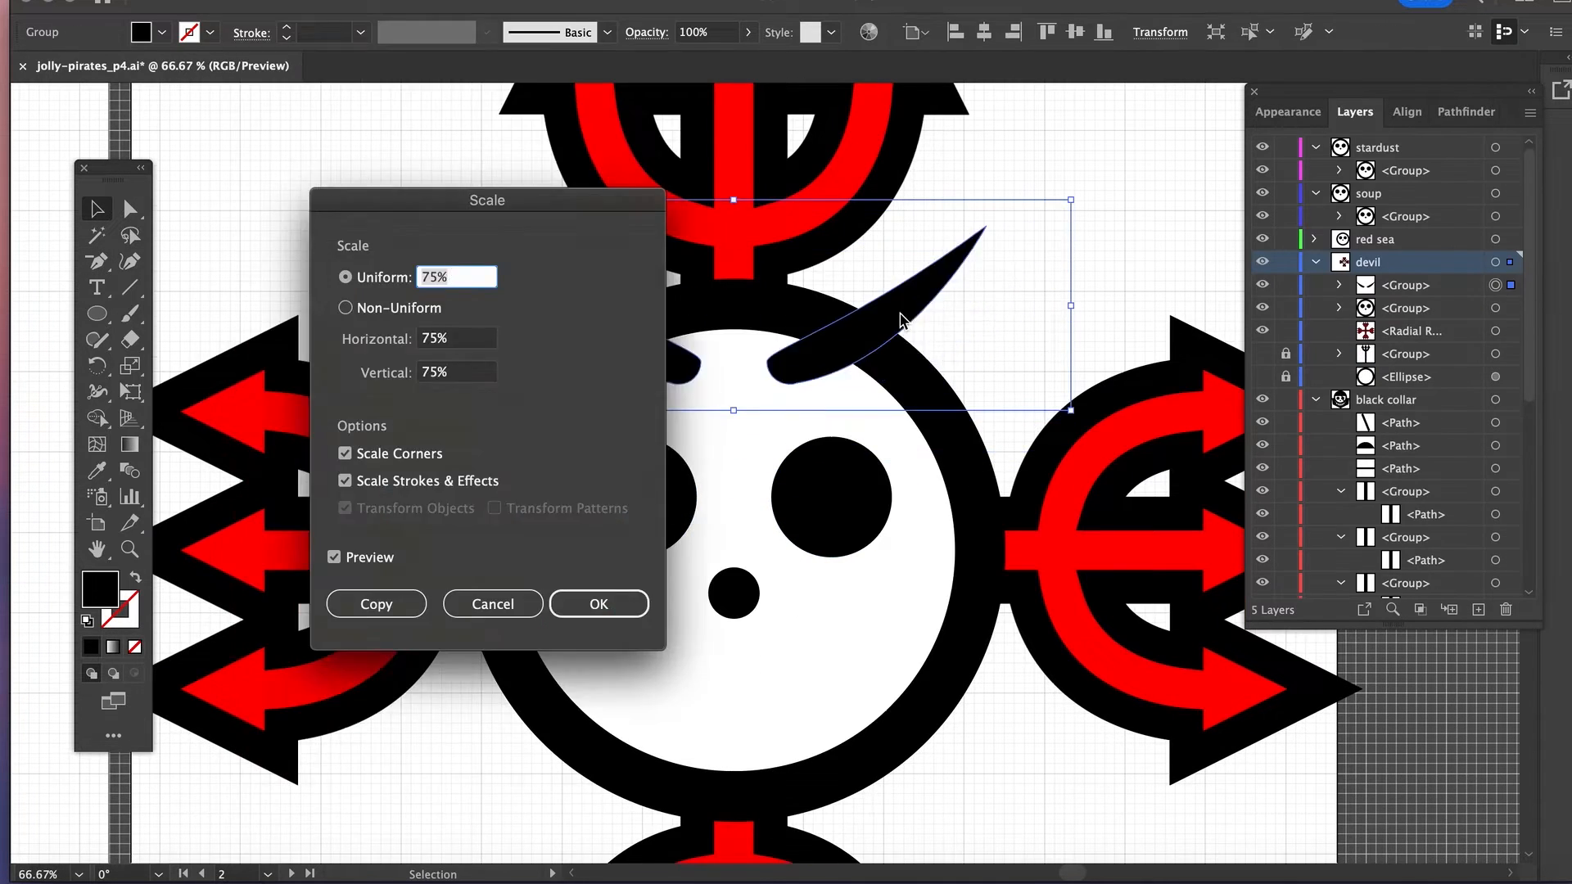
left_click(598, 604)
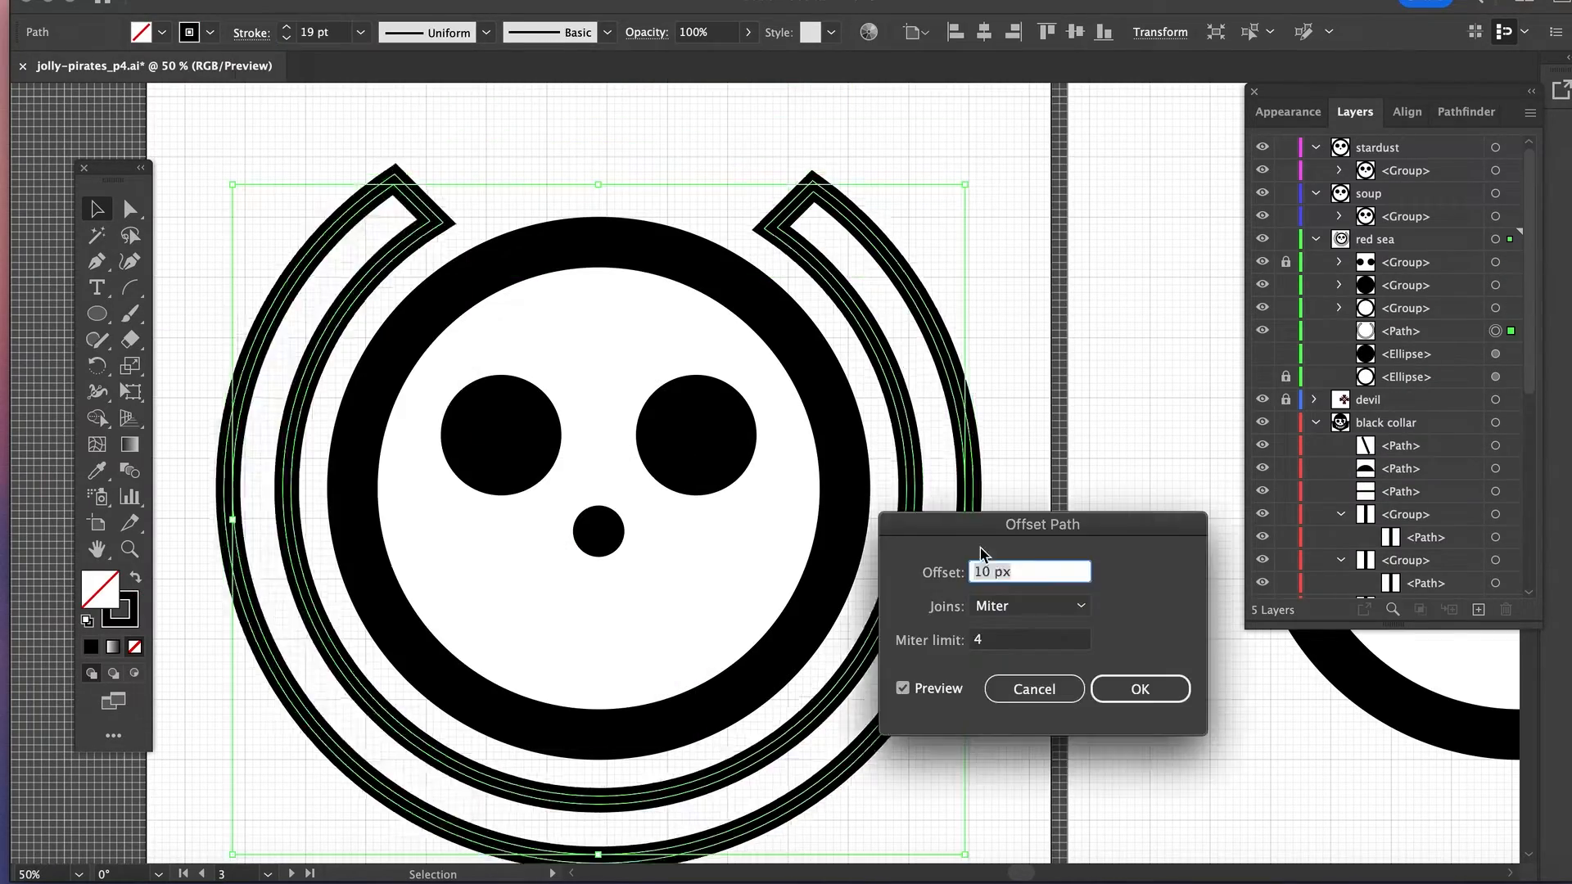
Offset the ring by 10 px and add black waves with red stripes over the skull.
left_click(1138, 688)
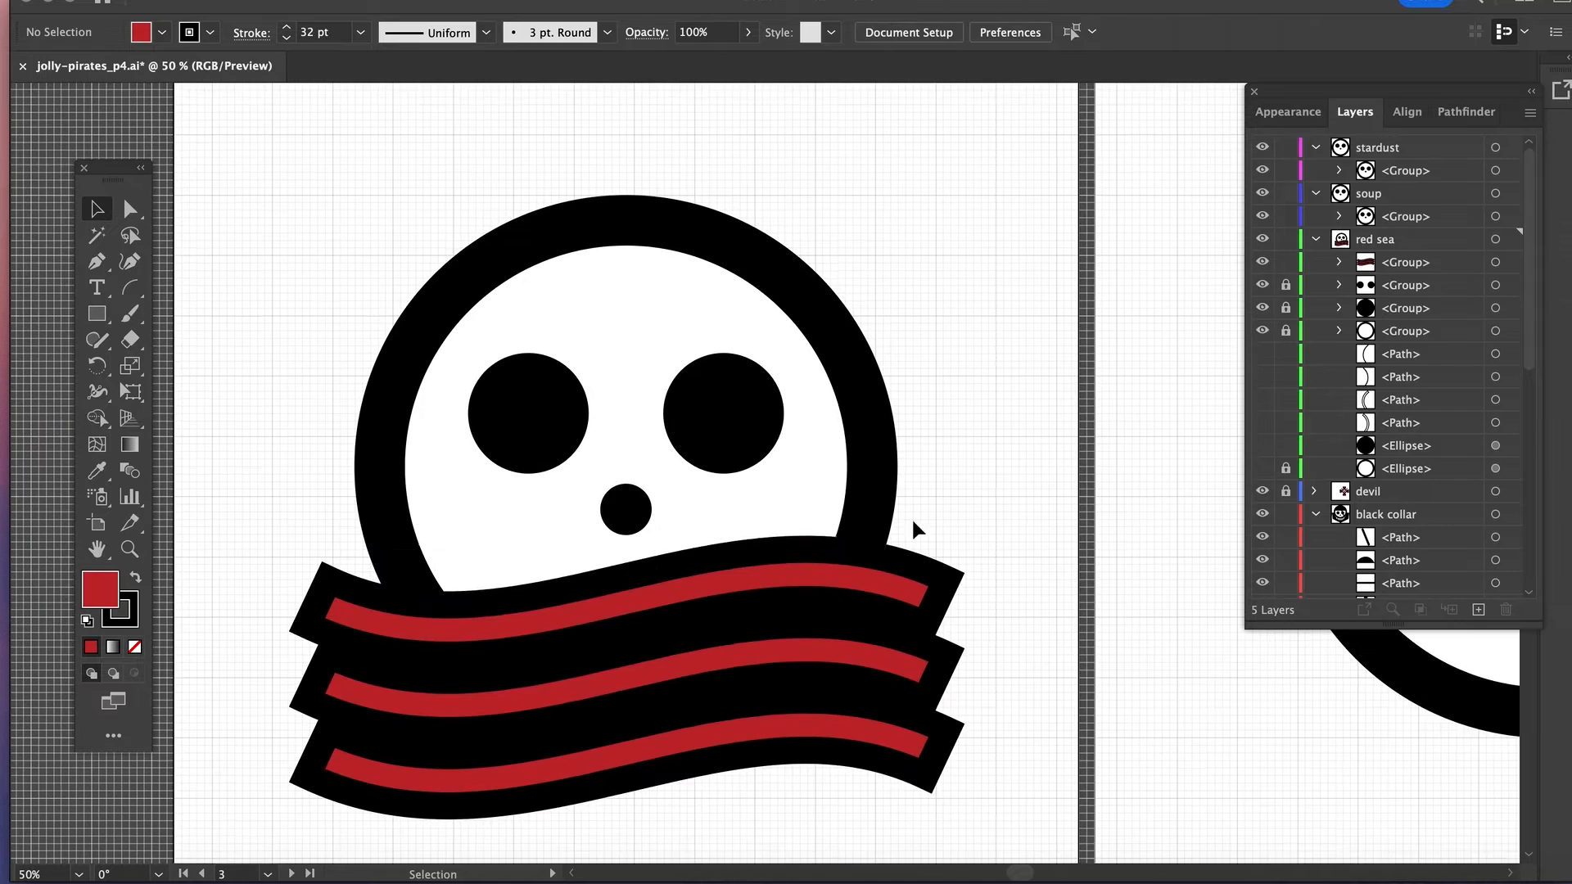
left_click(1496, 239)
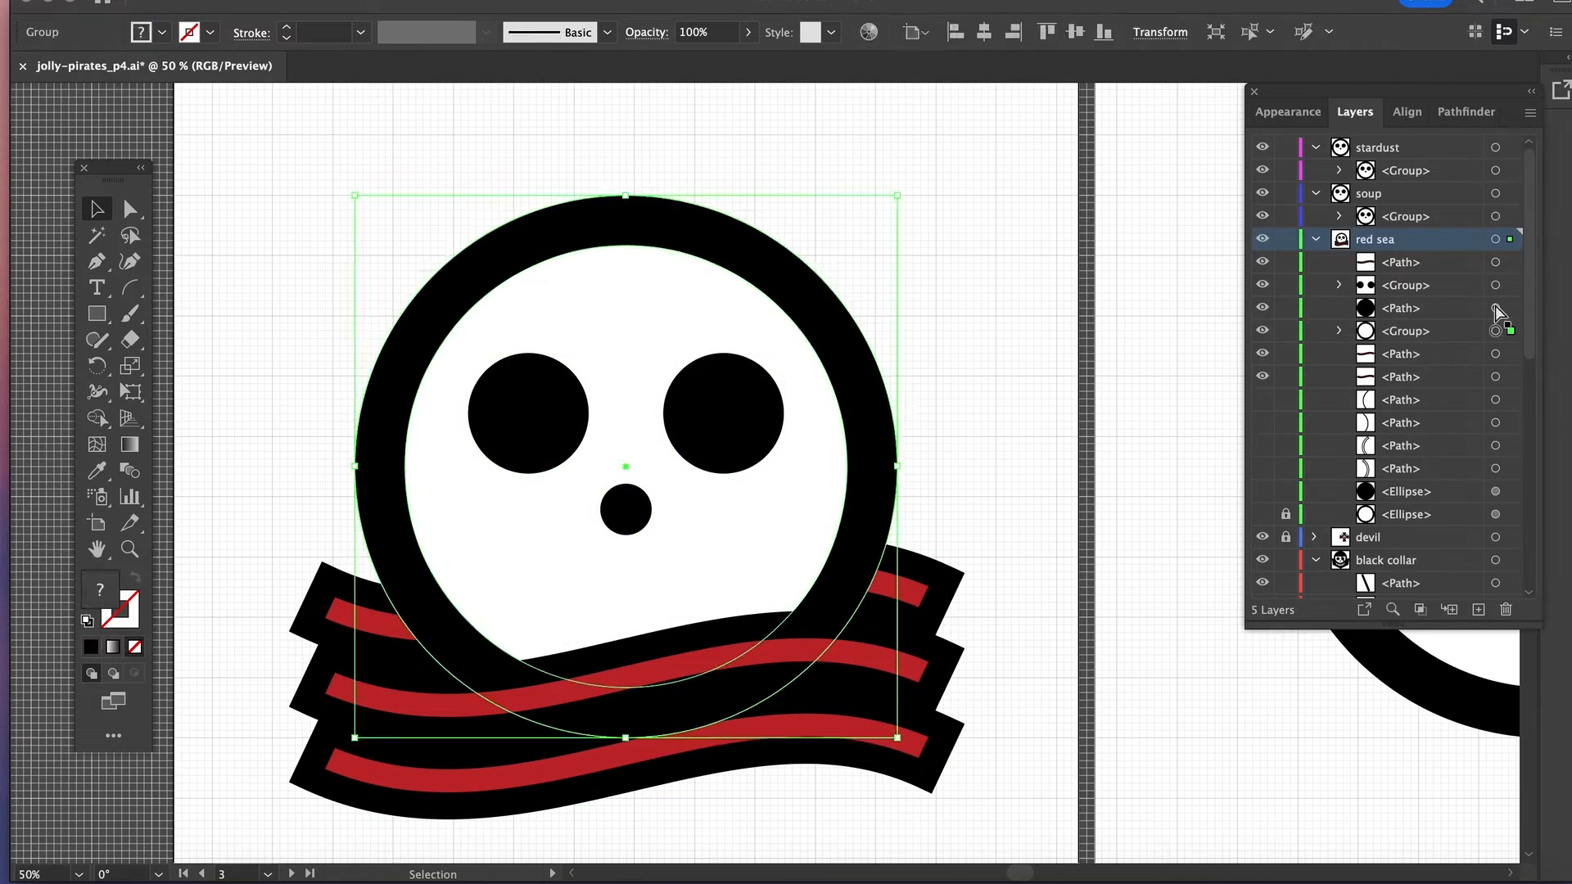
left_click(180, 278)
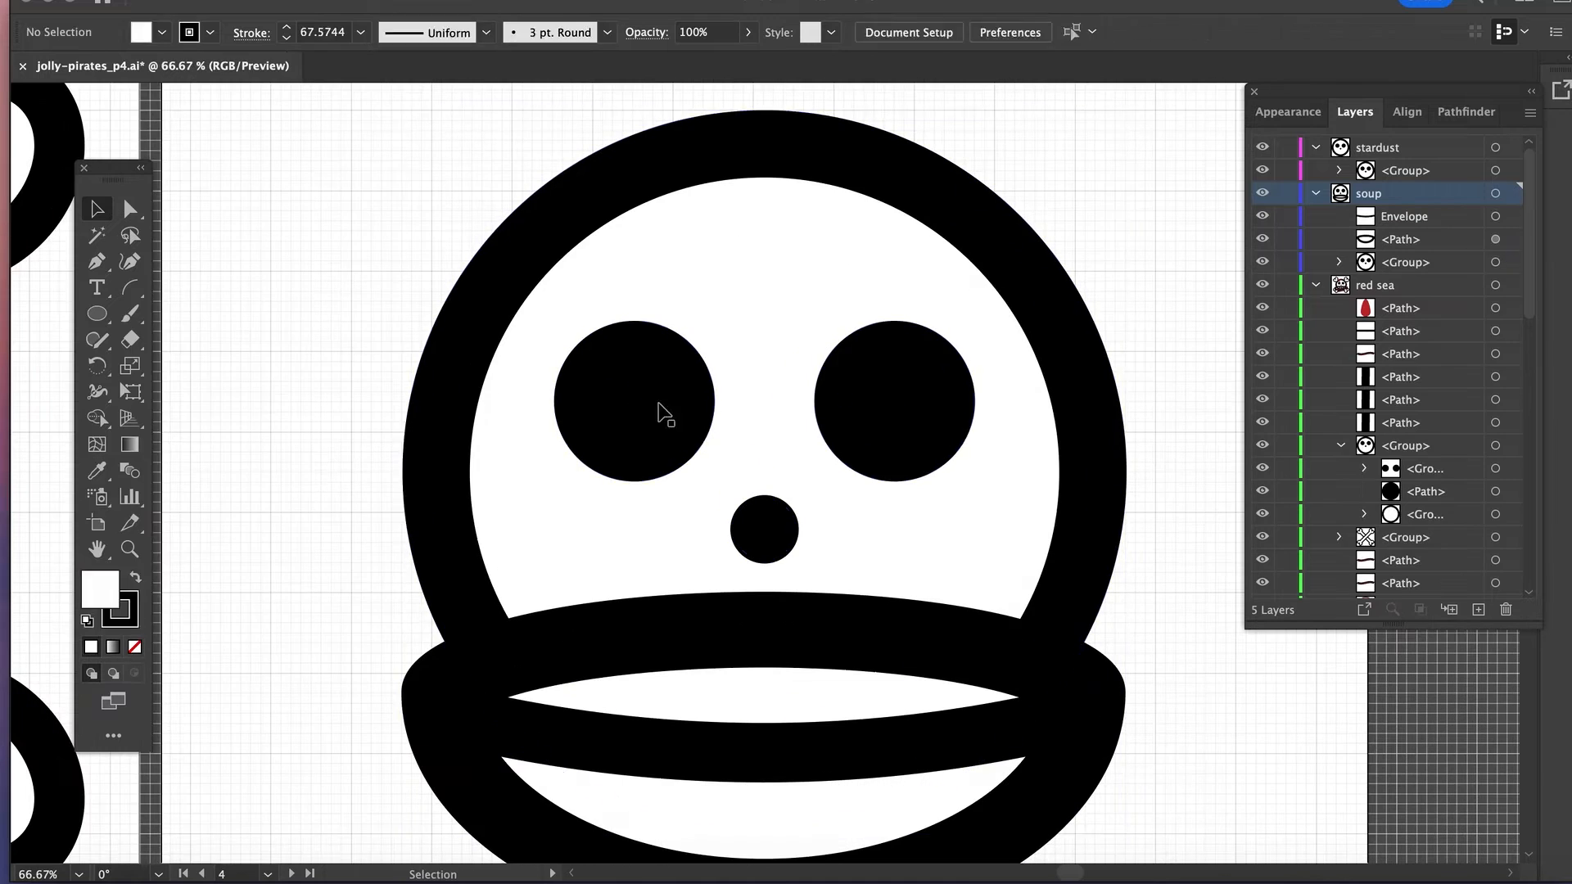
Arc-warp the steam lines at -15%, add orange bowl strips, and draw mirrored ladles.
left_click(764, 472)
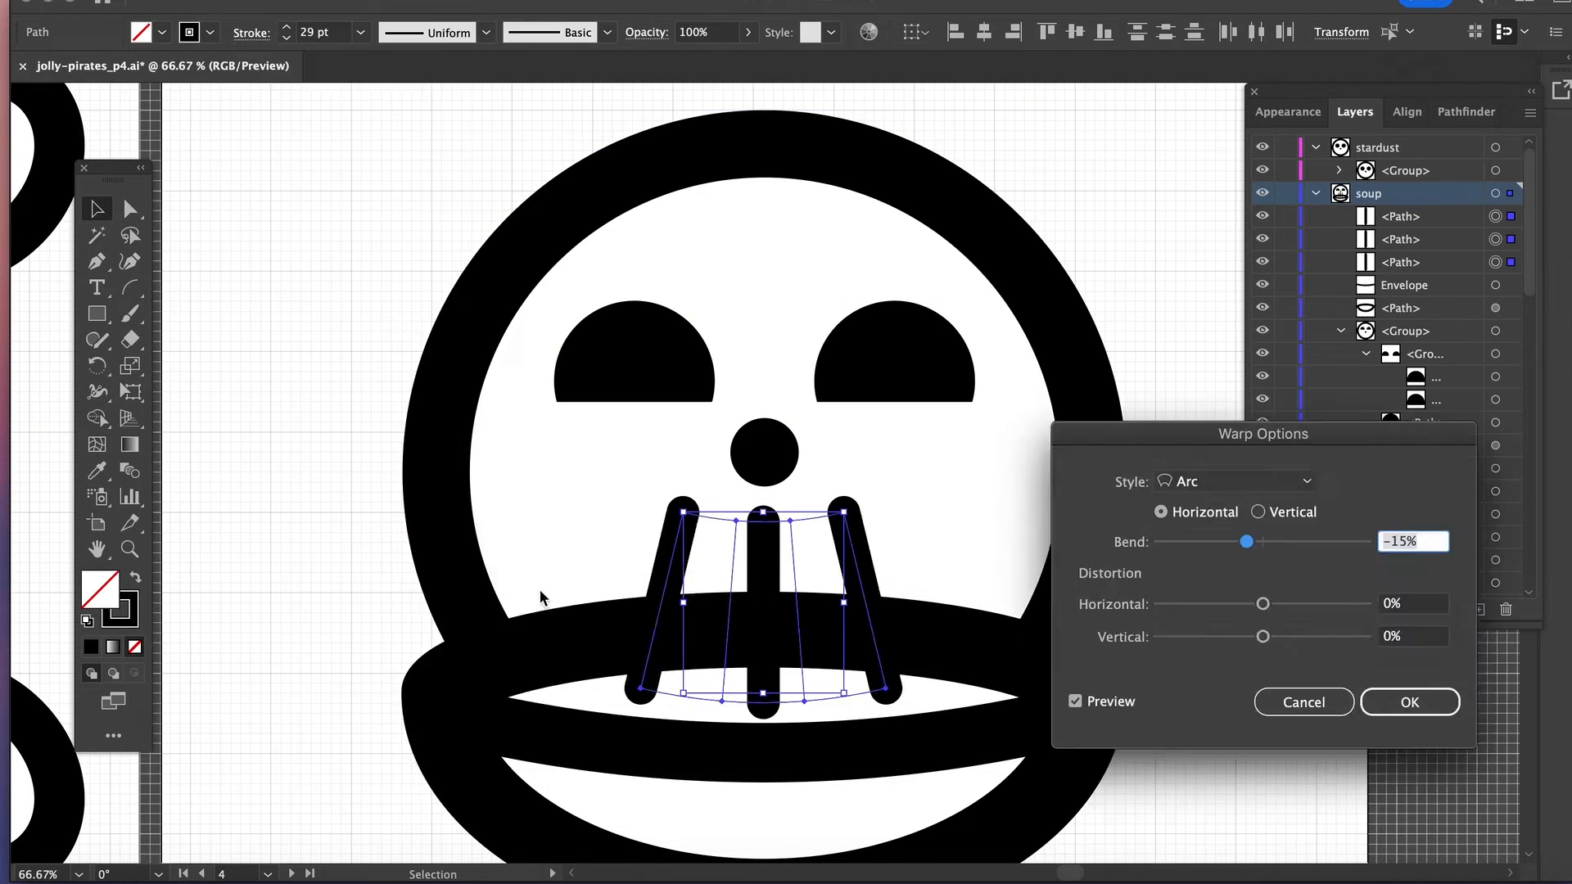
left_click(1407, 702)
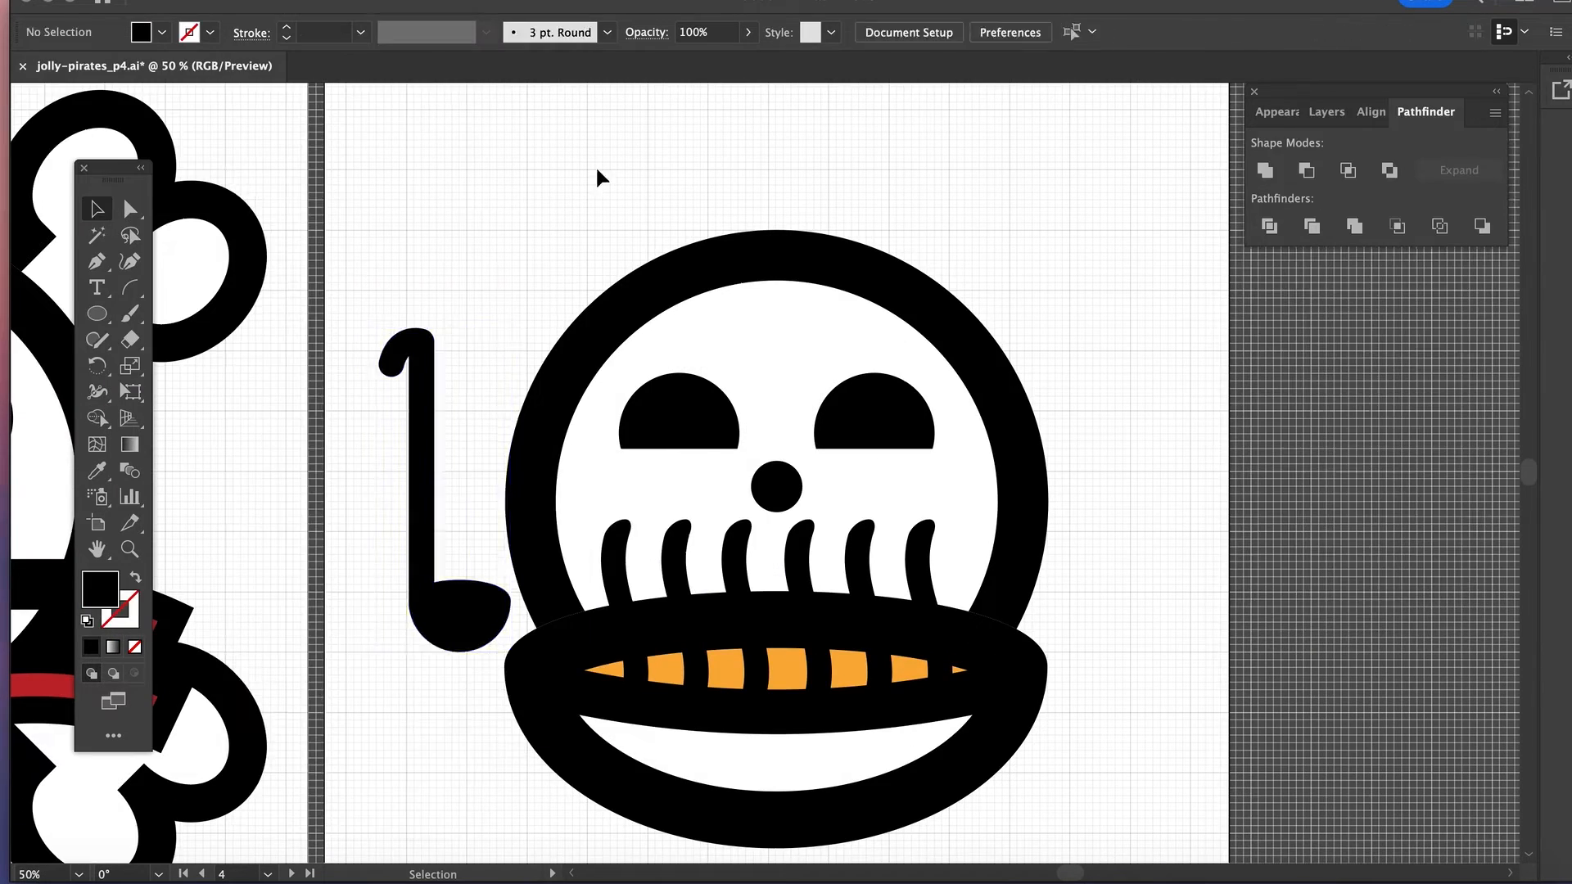
left_click(1325, 111)
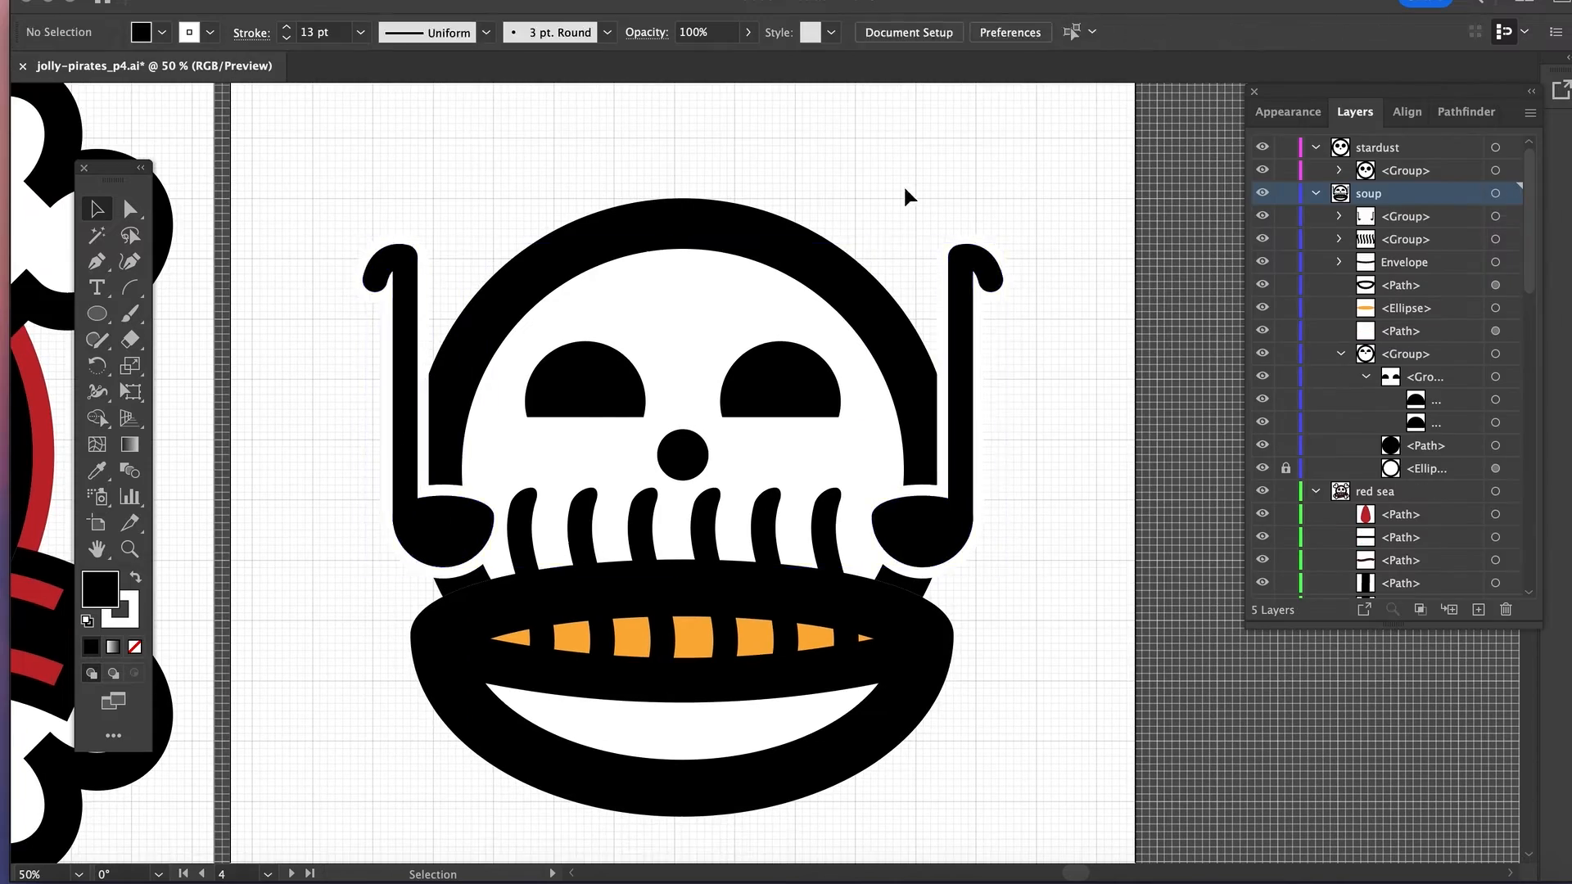
left_click(1398, 215)
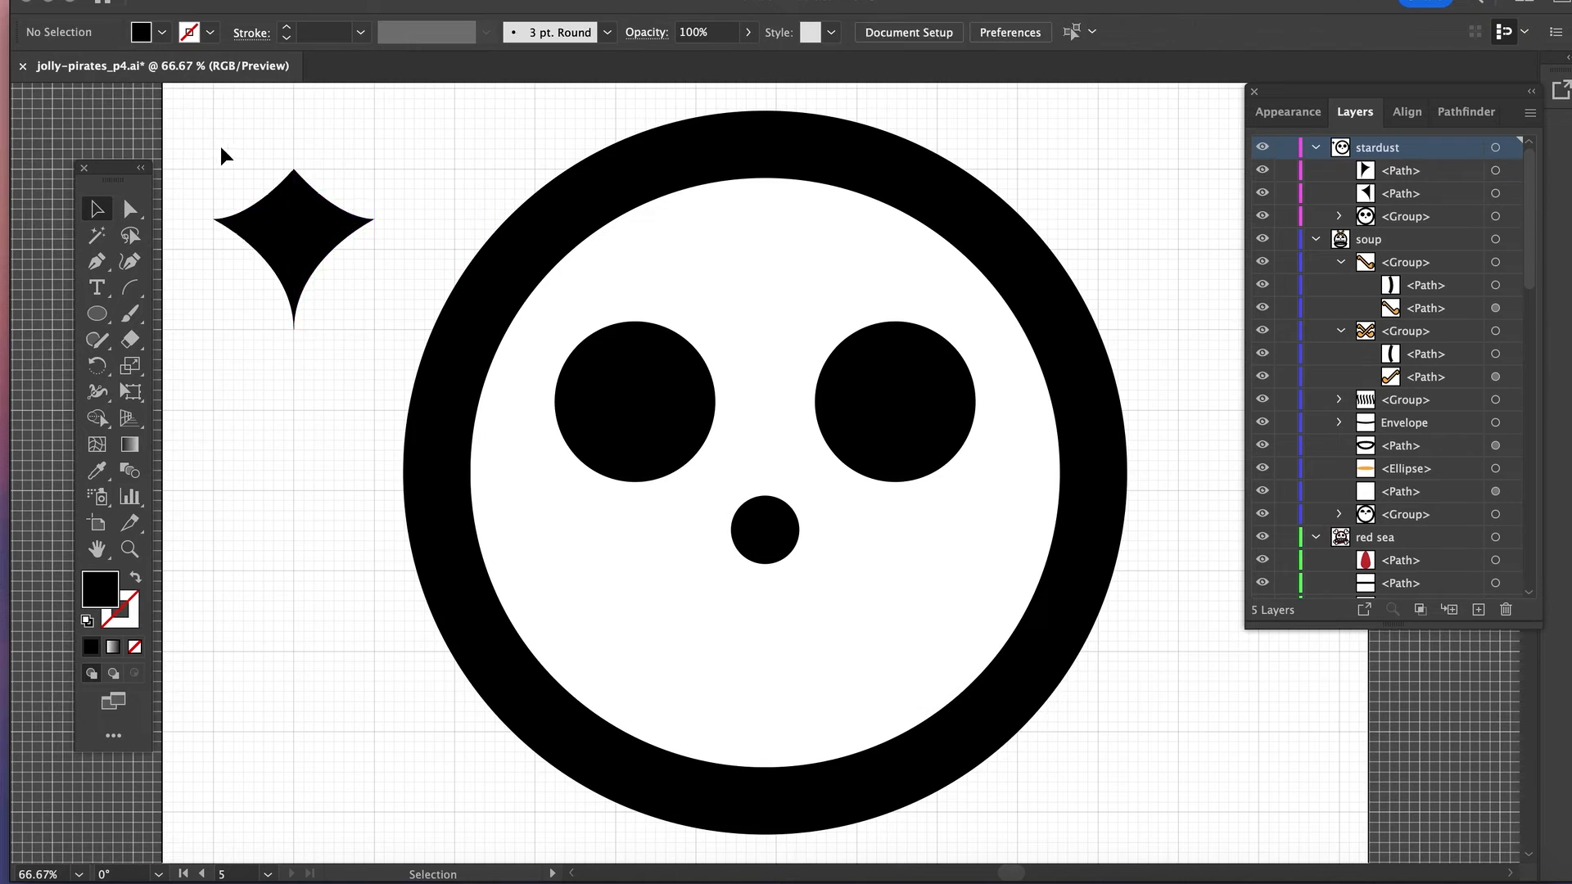
Add four-point star eyes, a large back star, a ring of small stars, and Pen-drawn teeth.
left_click(97, 262)
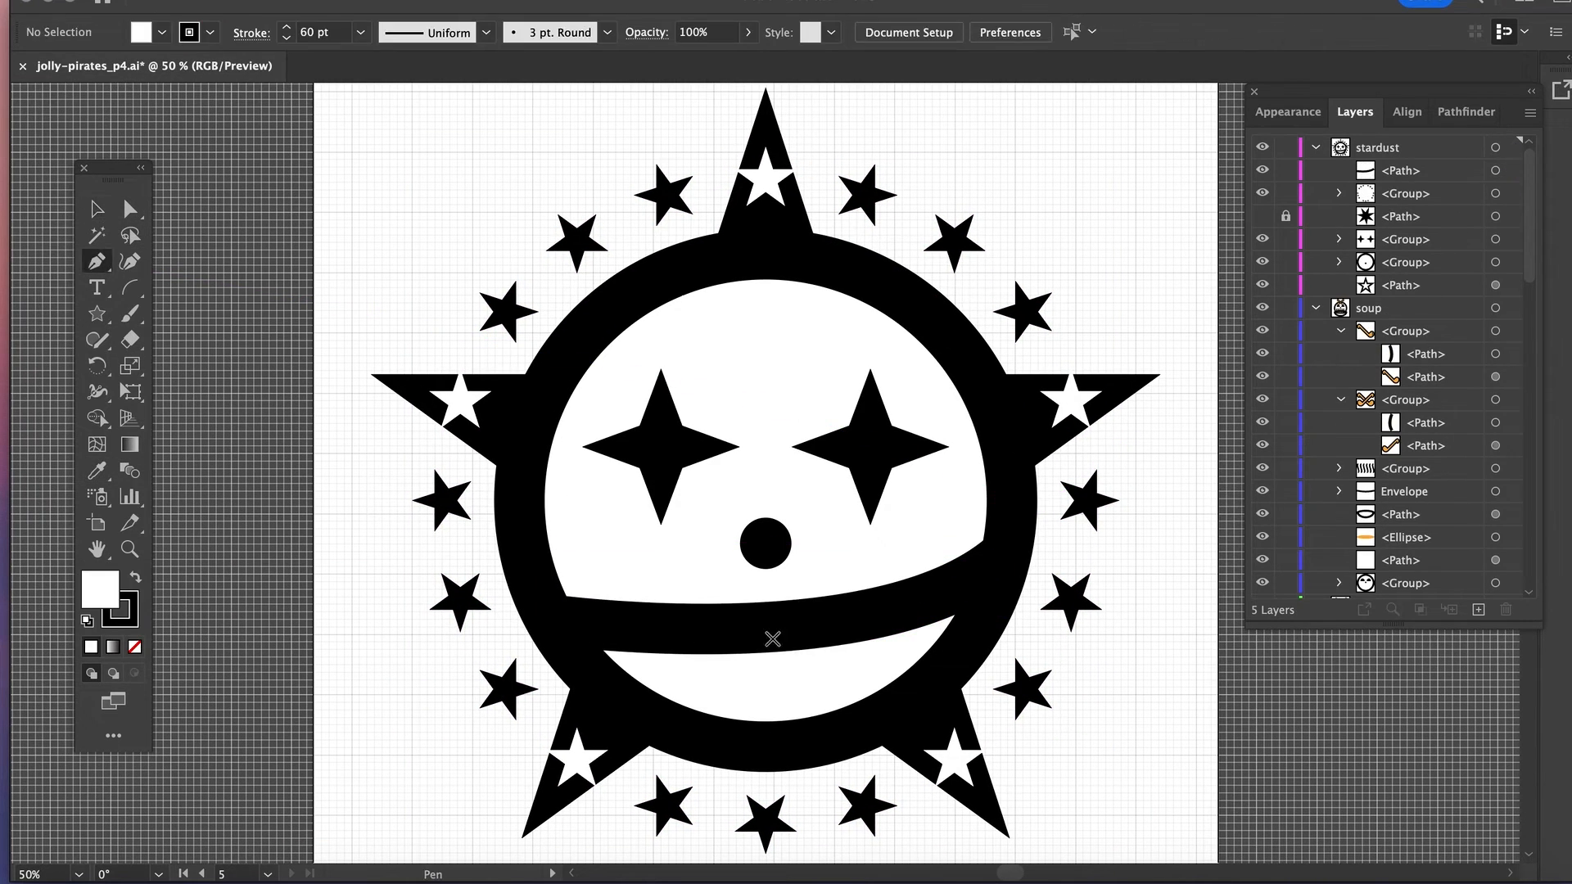
left_click(772, 691)
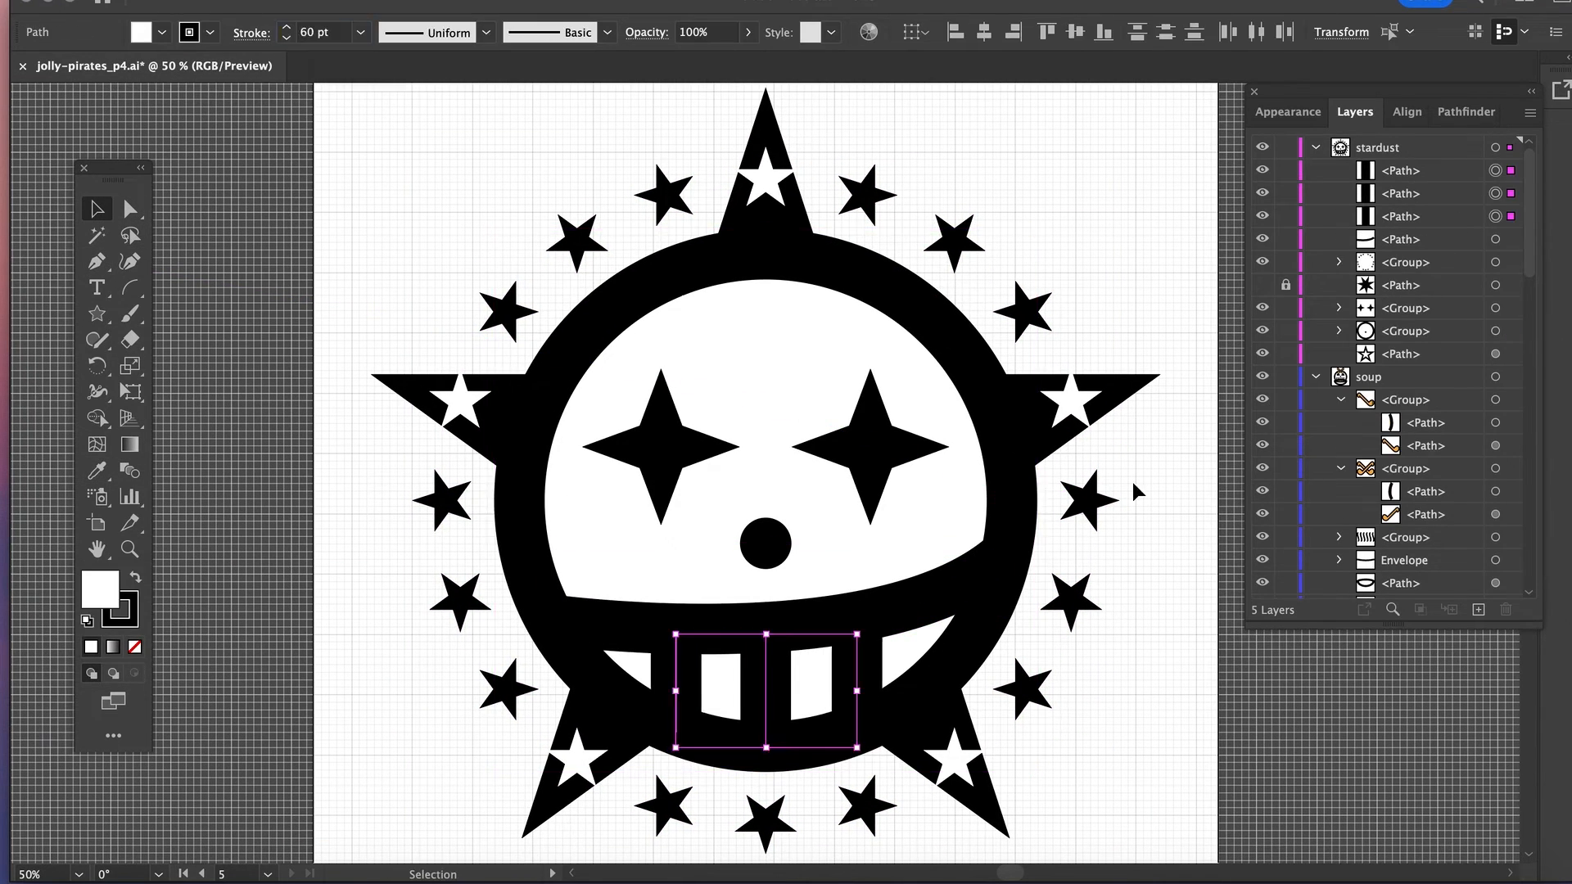